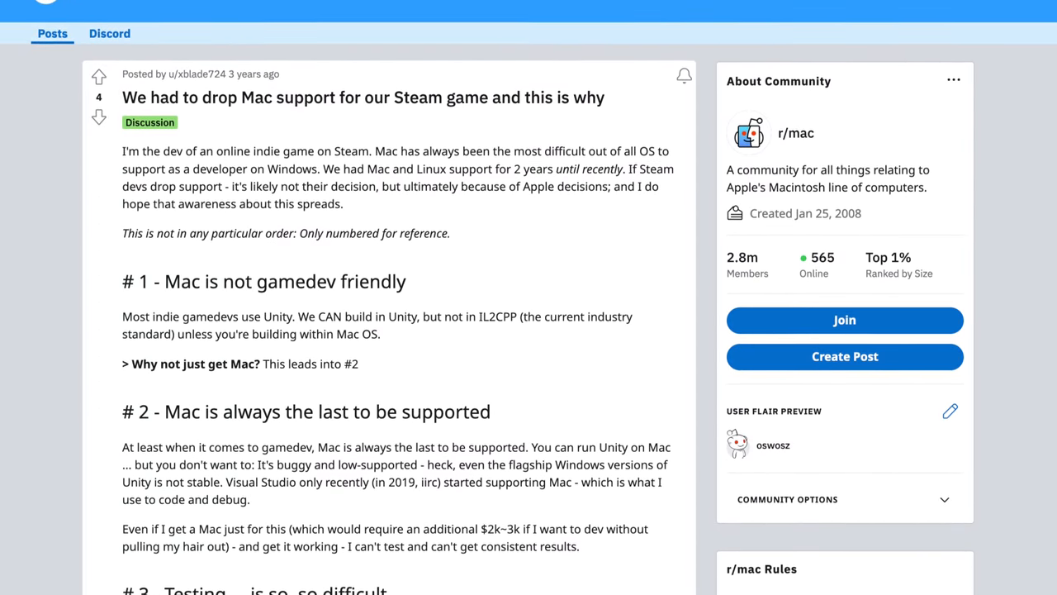
{"action": "scroll", "scroll_direction": "down", "scroll_amount": 3}
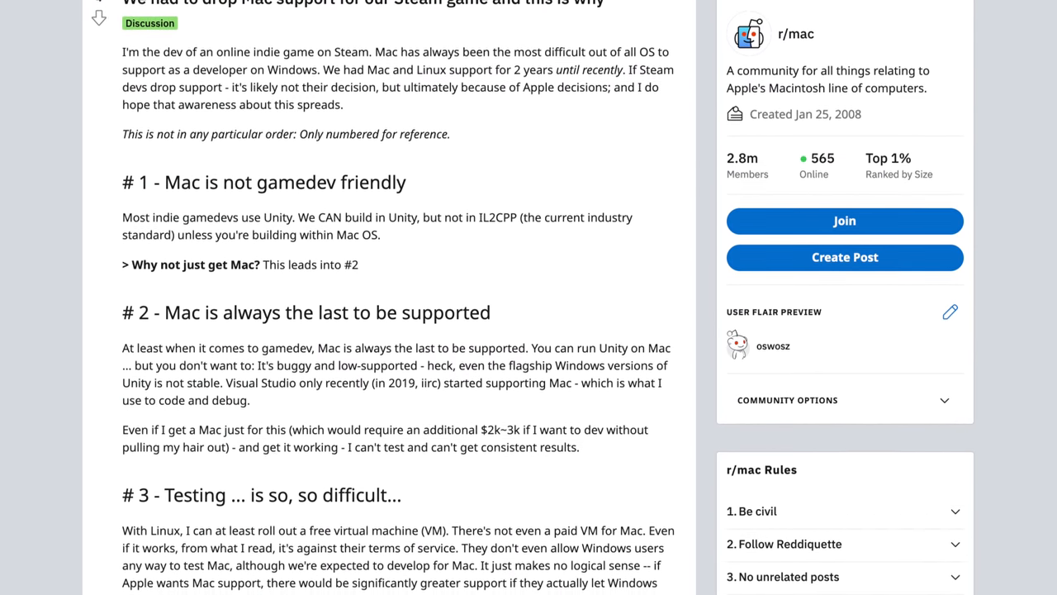
{"action": "scroll", "scroll_direction": "down", "scroll_amount": 3}
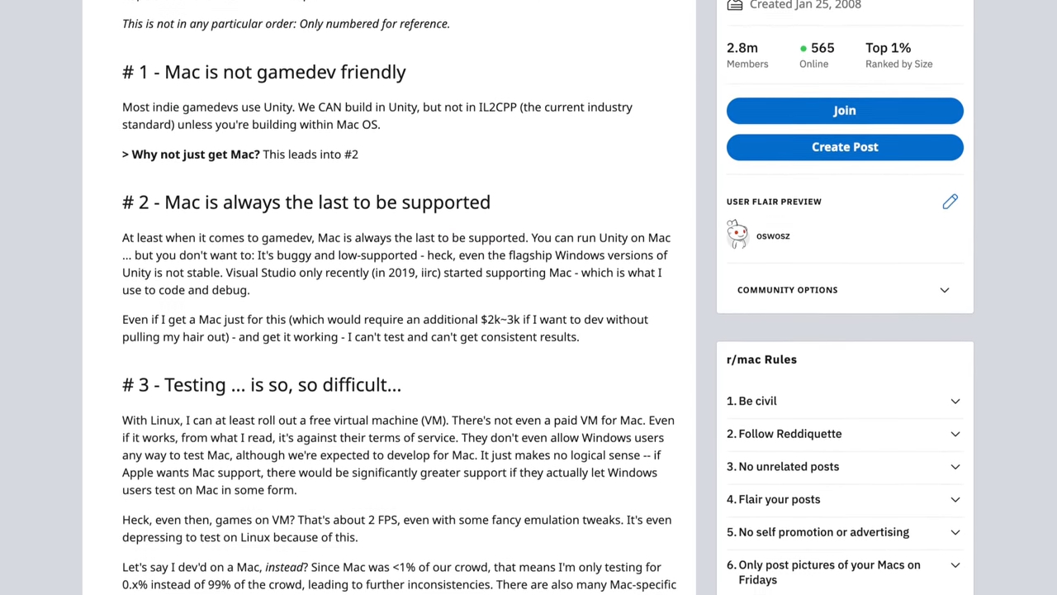
{"action": "scroll", "scroll_direction": "down", "scroll_amount": 3}
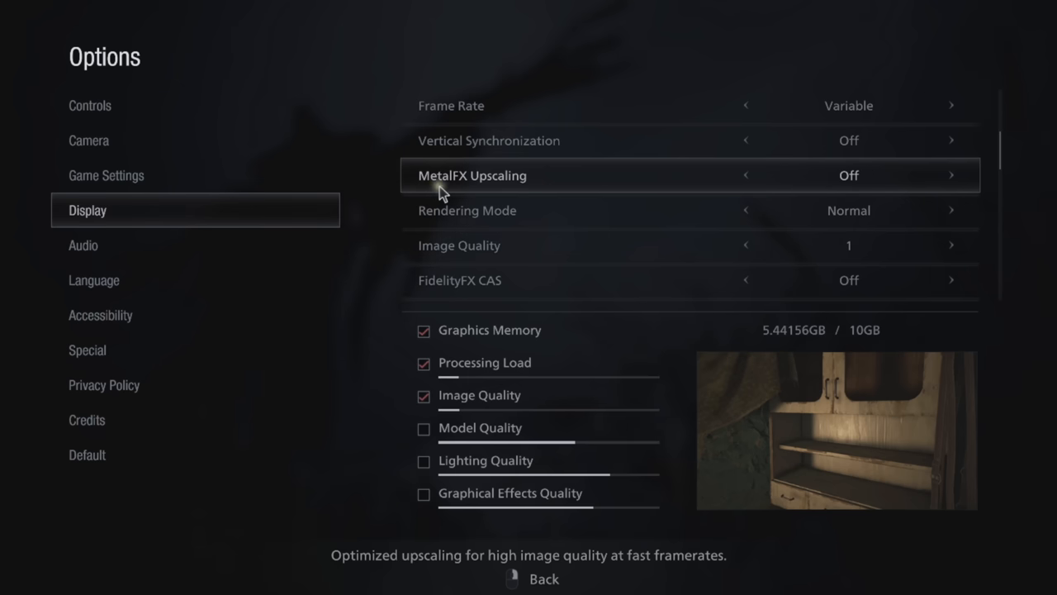
{"action": "mouse_move", "coordinate": [952, 175]}
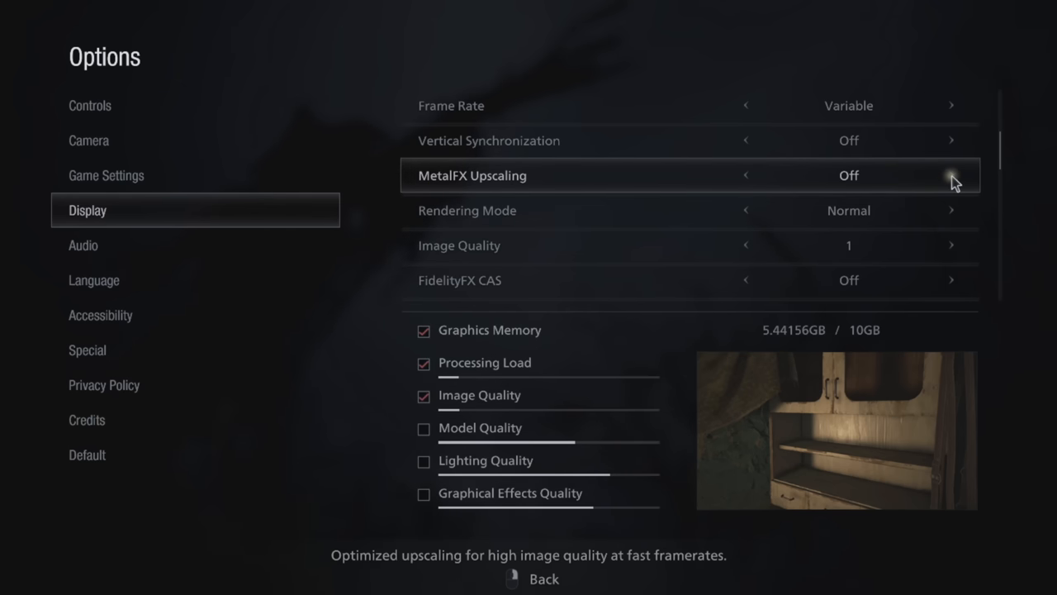
{"action": "left_click", "coordinate": [952, 175]}
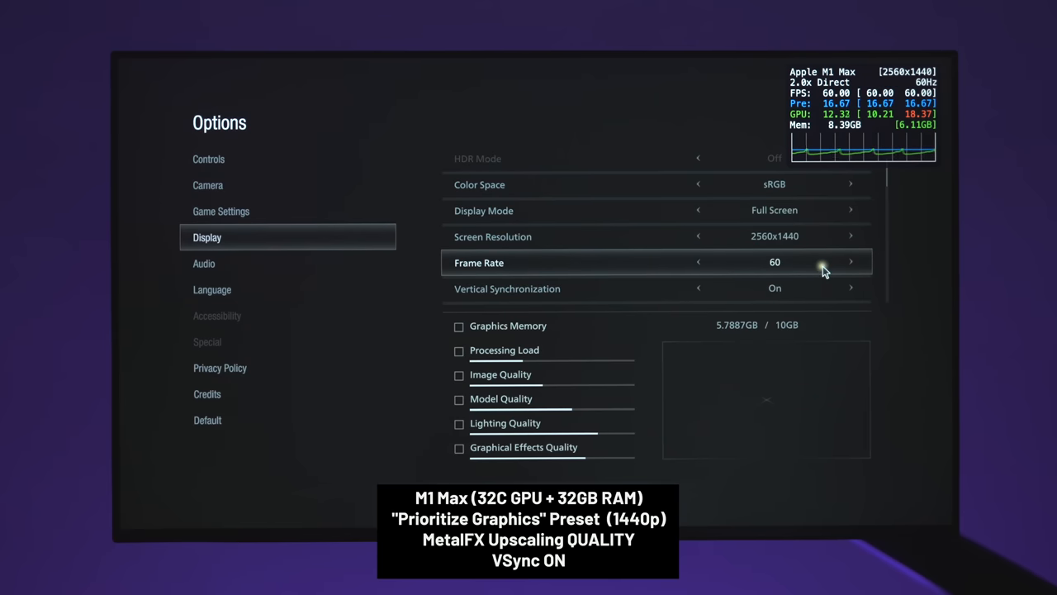
{"action": "mouse_move", "coordinate": [638, 297]}
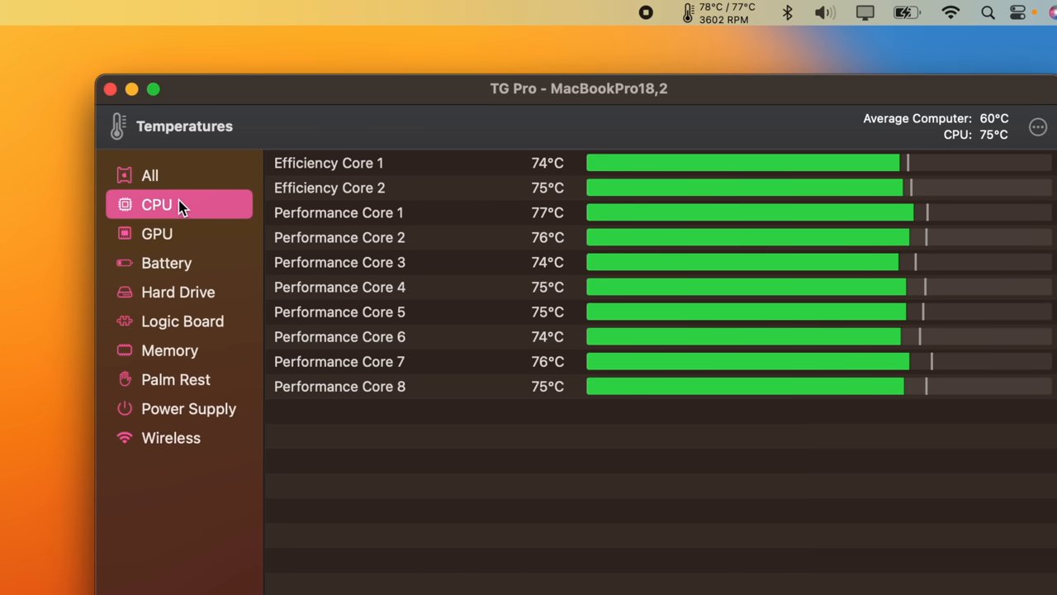
{"action": "mouse_move", "coordinate": [196, 209]}
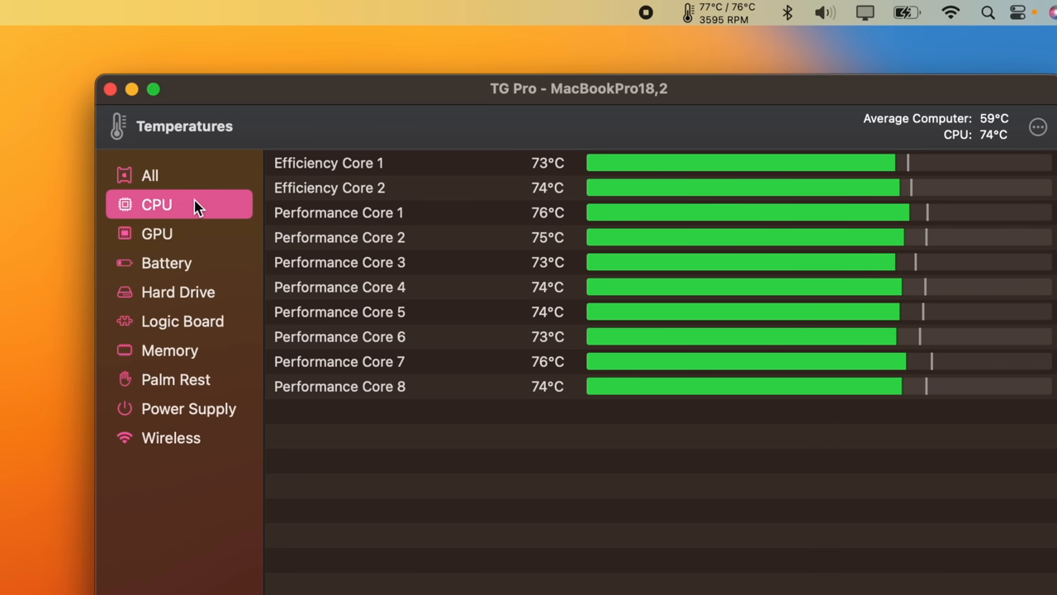
{"action": "left_click", "coordinate": [156, 233]}
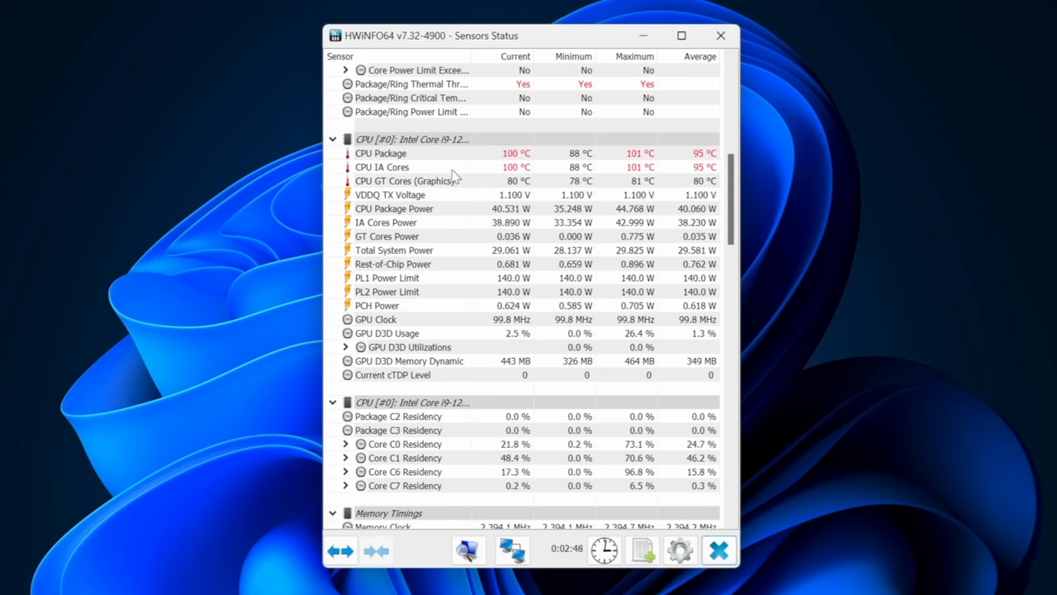
{"action": "mouse_move", "coordinate": [518, 167]}
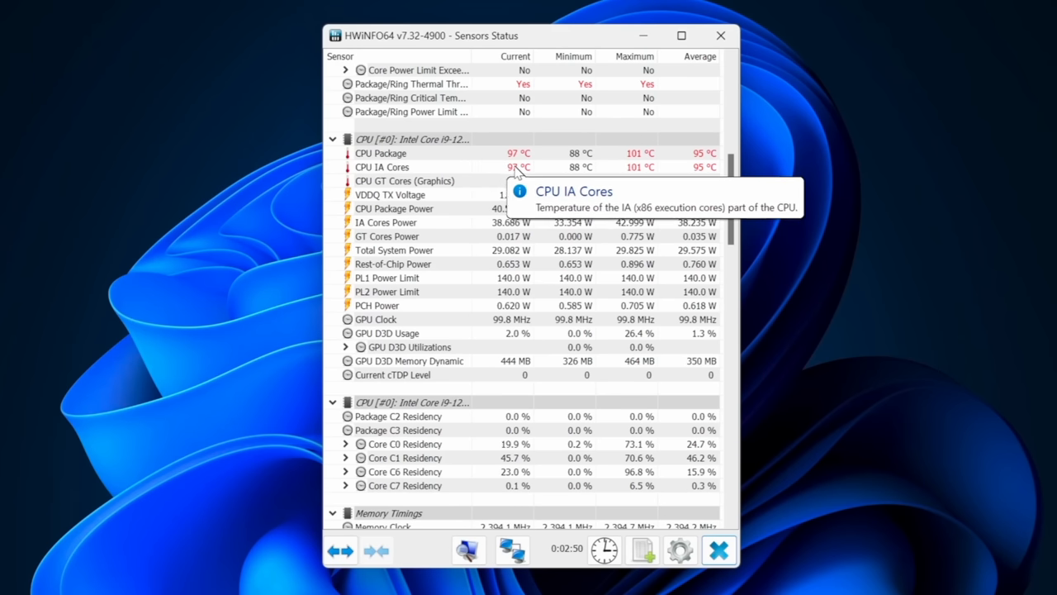
{"action": "mouse_move", "coordinate": [529, 154]}
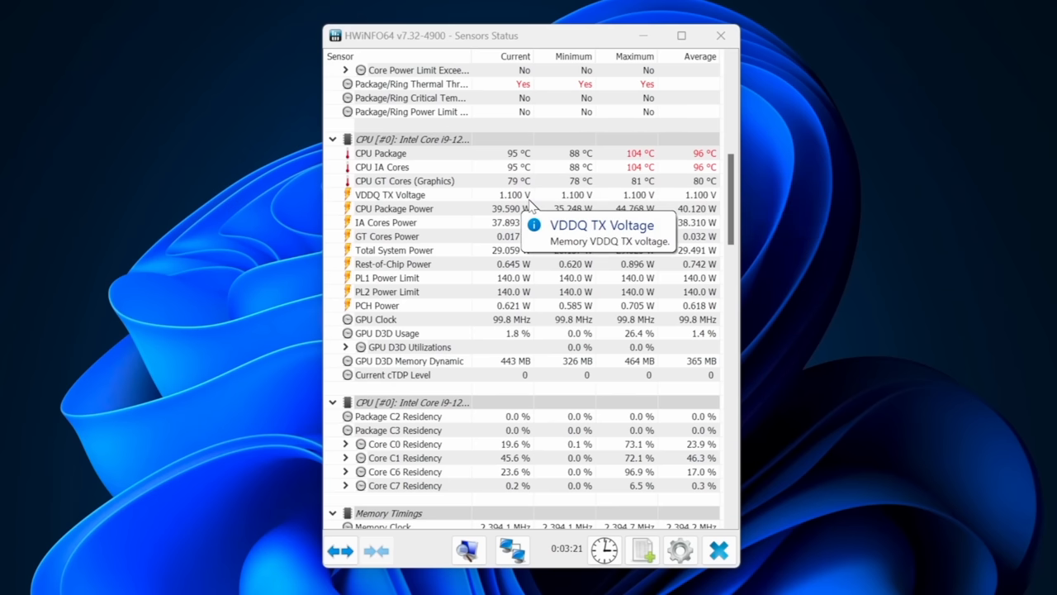
{"action": "mouse_move", "coordinate": [531, 216]}
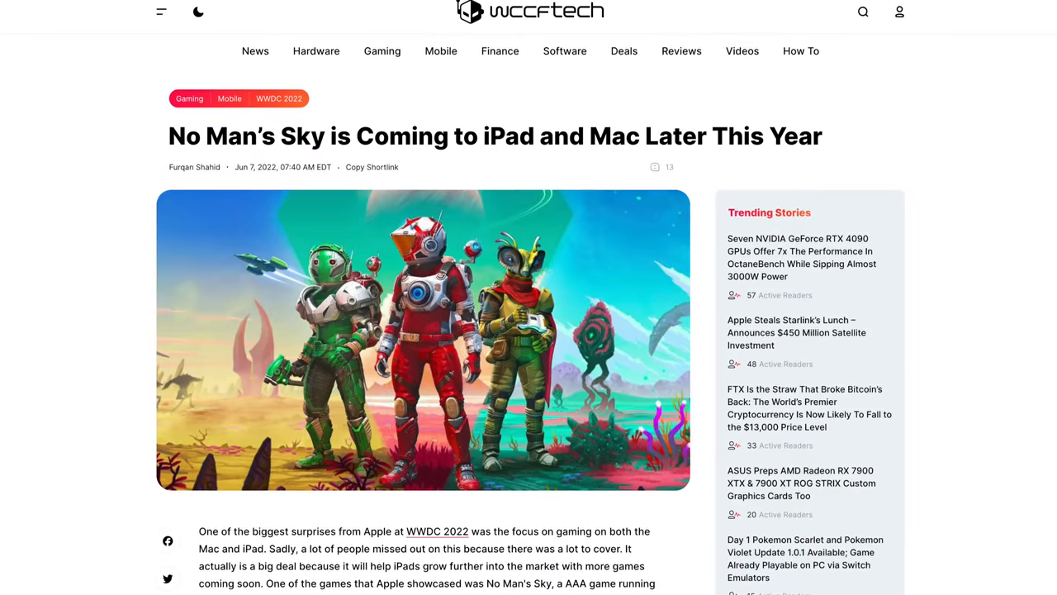
{"action": "scroll", "scroll_direction": "down", "scroll_amount": 3}
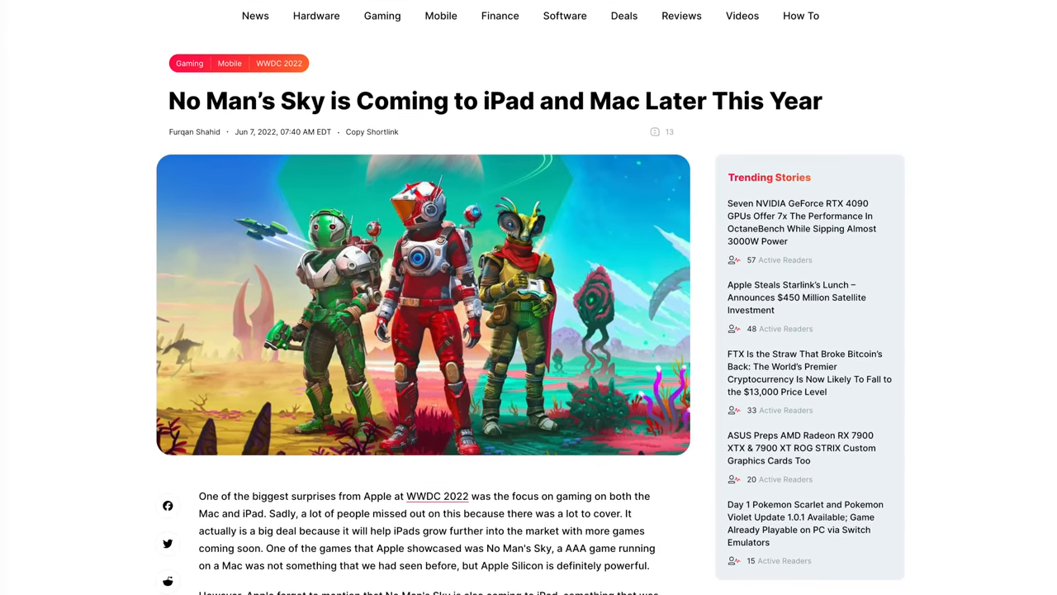